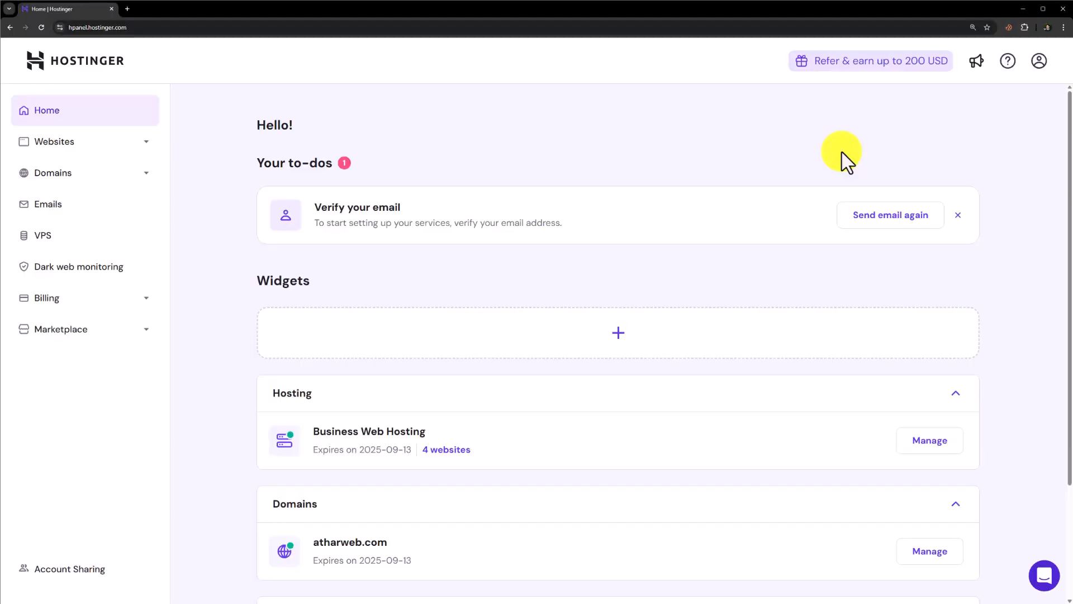
{"action": "mouse_move", "coordinate": [614, 166]}
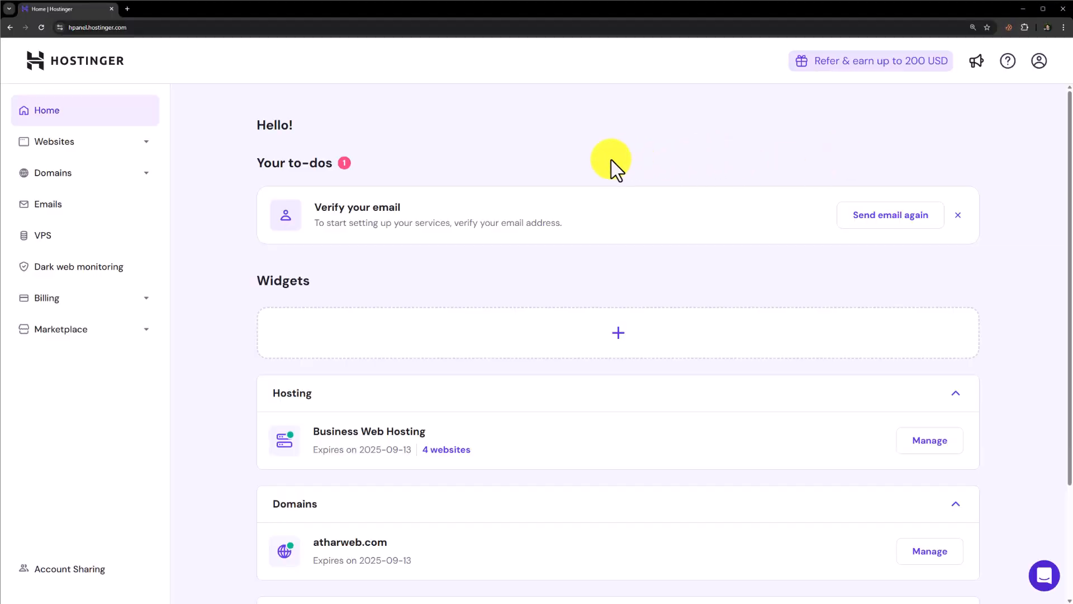
{"action": "mouse_move", "coordinate": [623, 167]}
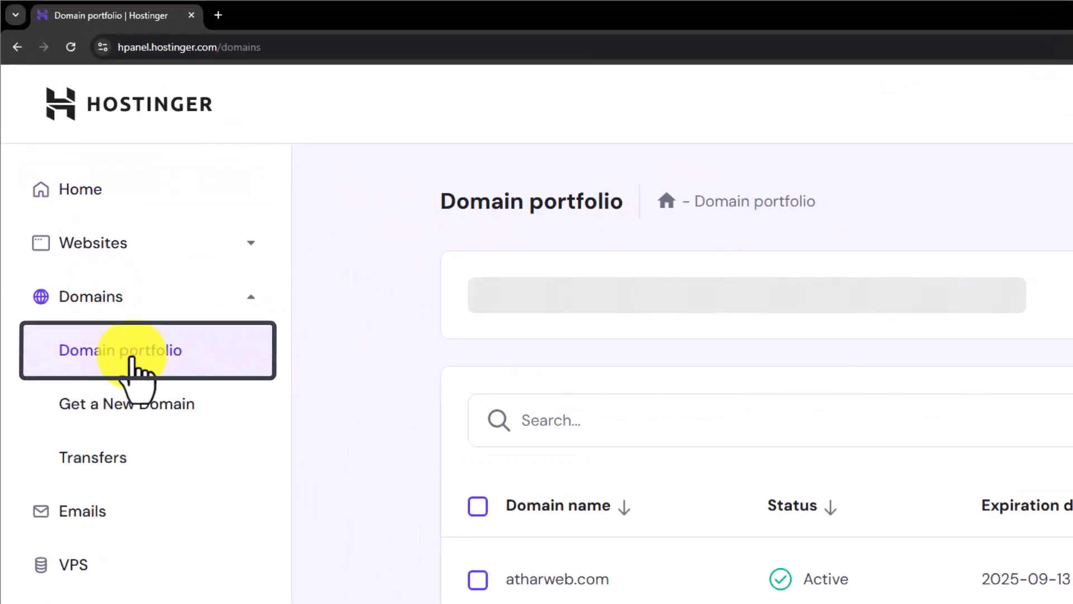
- Scroll the domain portfolio and open the atharweb.com domain overview
{"action": "scroll", "scroll_direction": "down", "scroll_amount": 3}
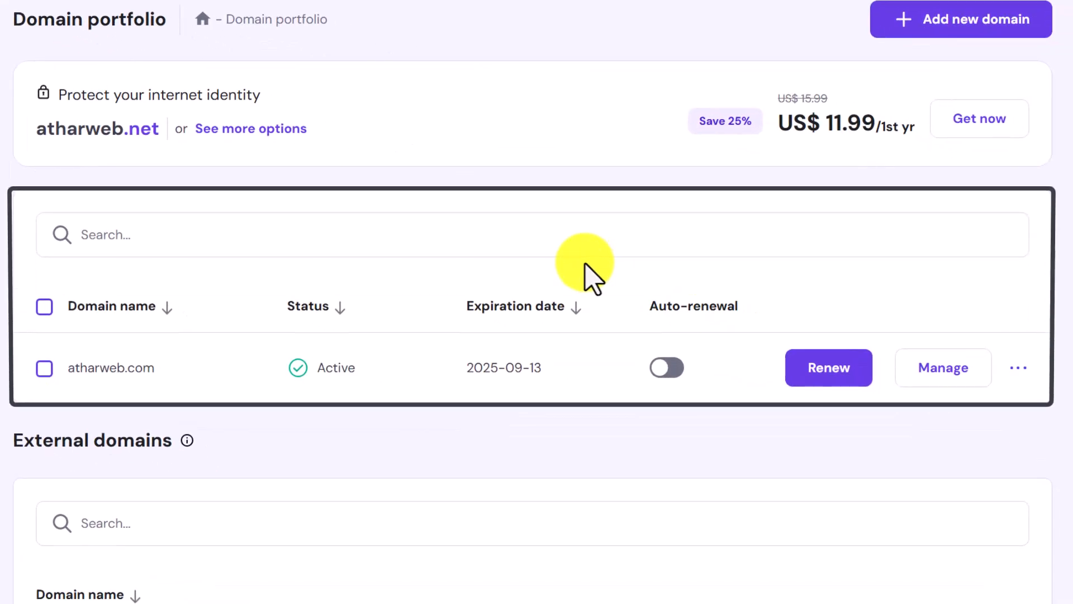
{"action": "mouse_move", "coordinate": [353, 473]}
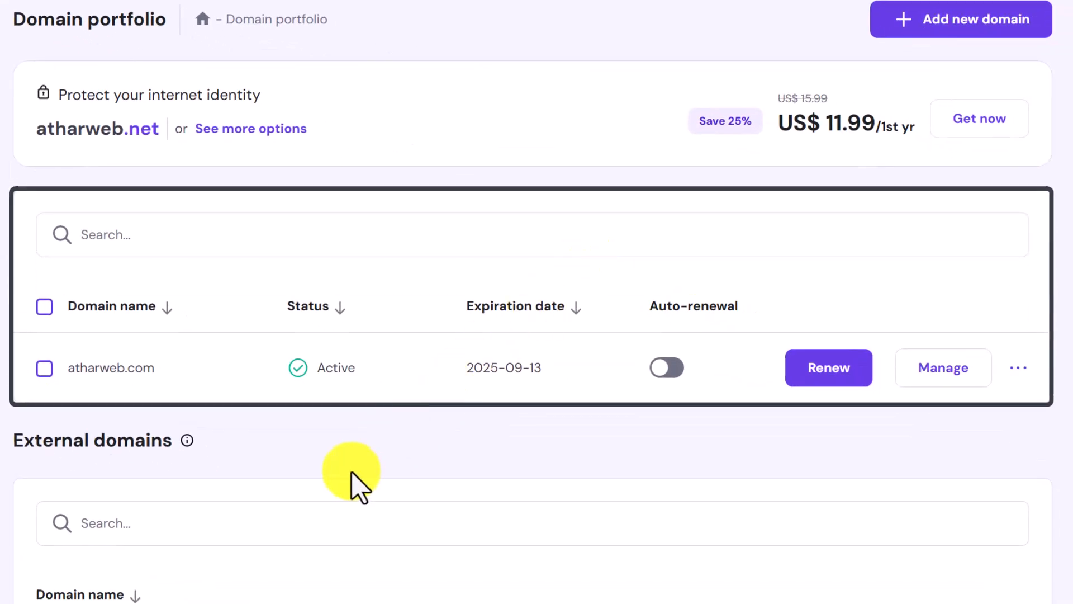
{"action": "mouse_move", "coordinate": [185, 428]}
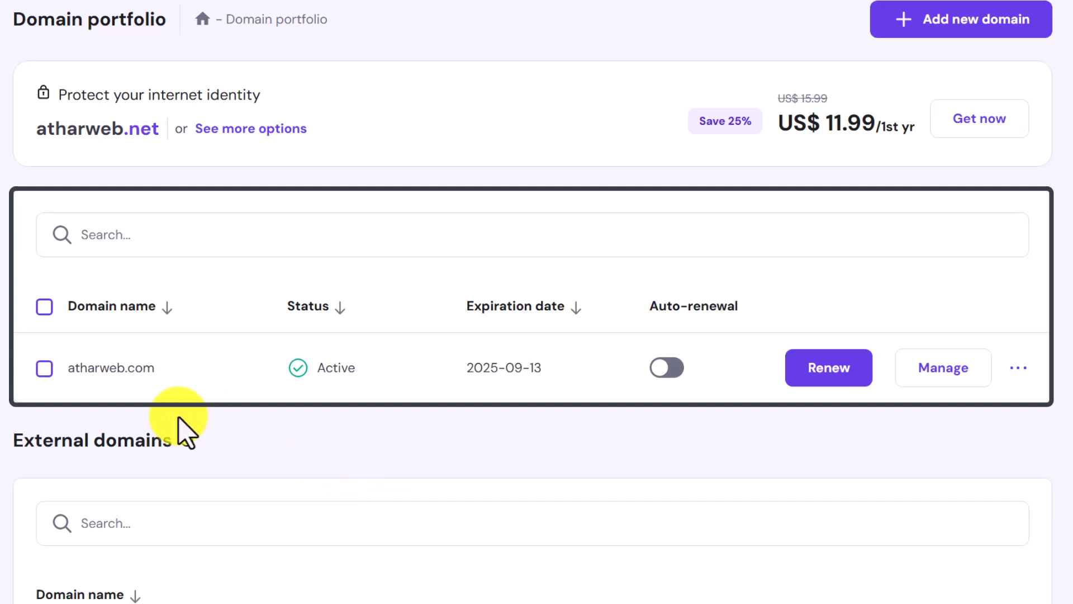
{"action": "left_click", "coordinate": [943, 368]}
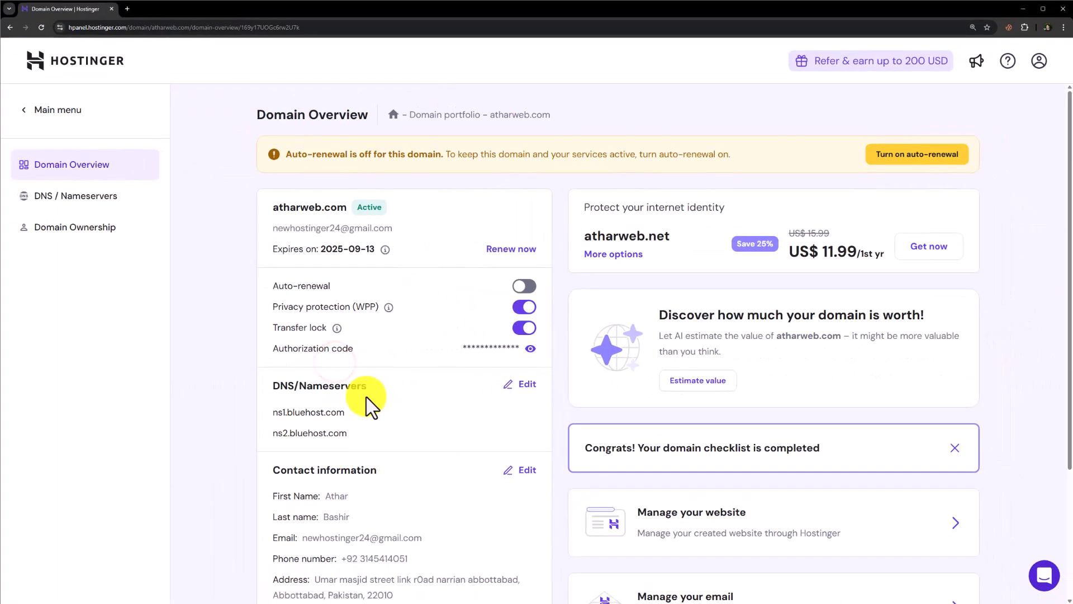
- Zoom in, go to DNS / Nameservers and start the nameserver change form
{"action": "key", "text": "ctrl+plus"}
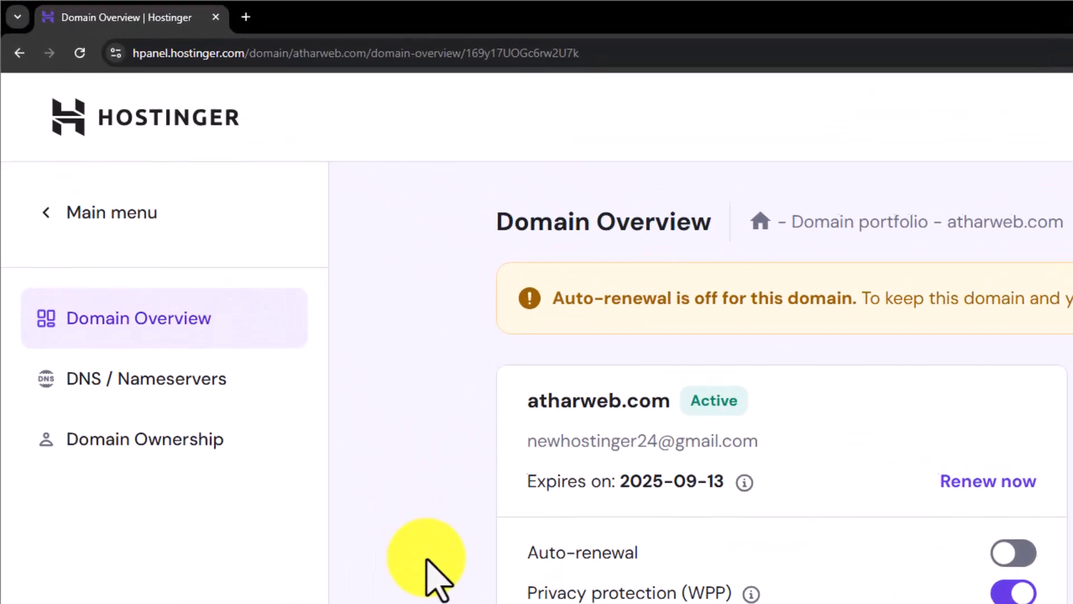
{"action": "left_click", "coordinate": [146, 379]}
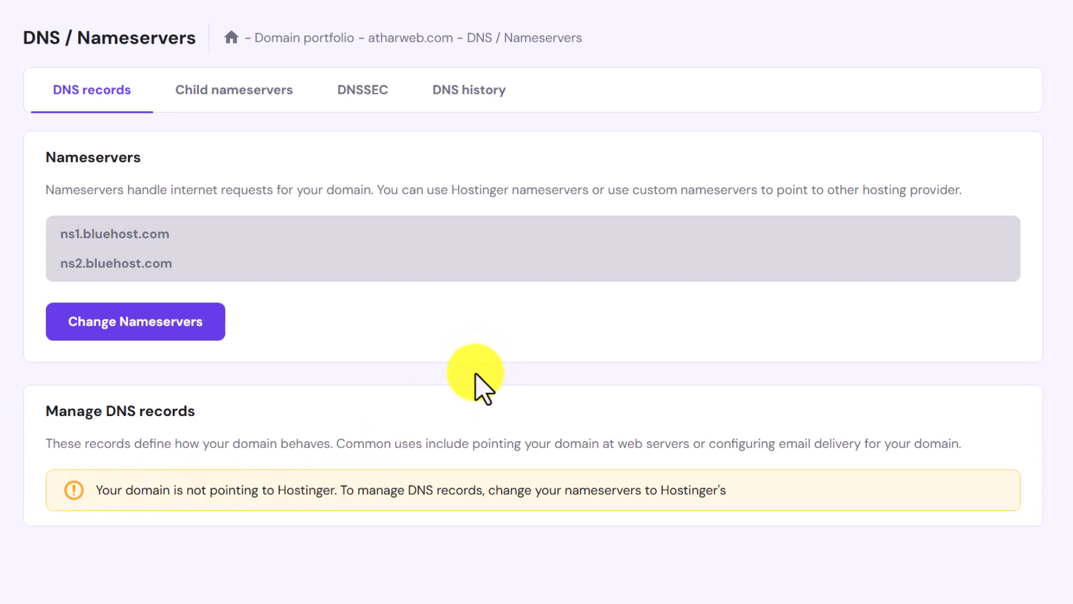
{"action": "left_click", "coordinate": [135, 321]}
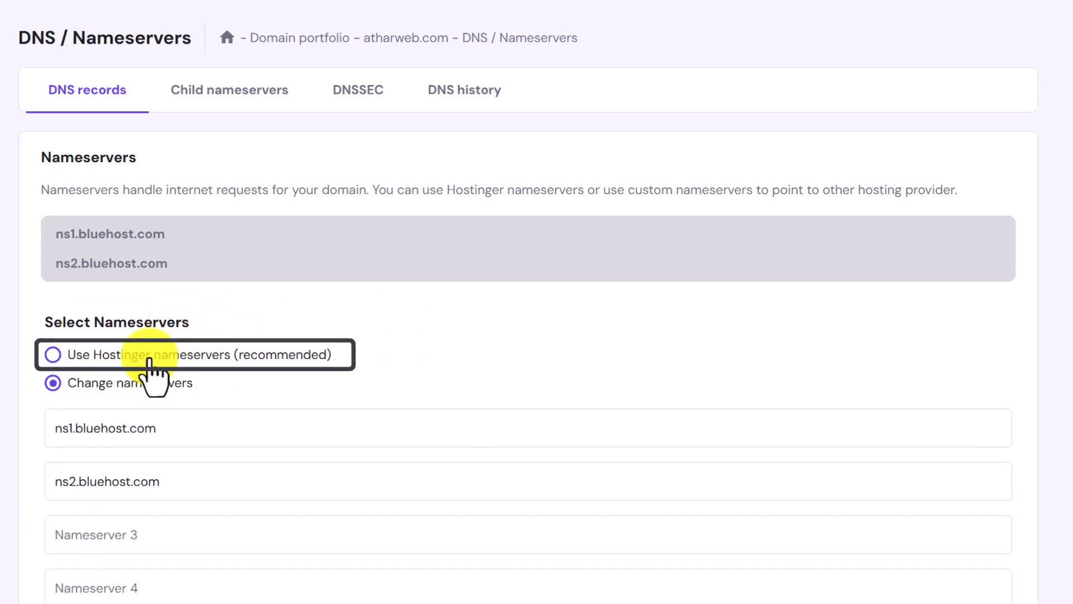
- Select Hostinger nameservers (ns1/ns2.dns-parking.com), save, and close the confirmation
{"action": "left_click", "coordinate": [52, 354]}
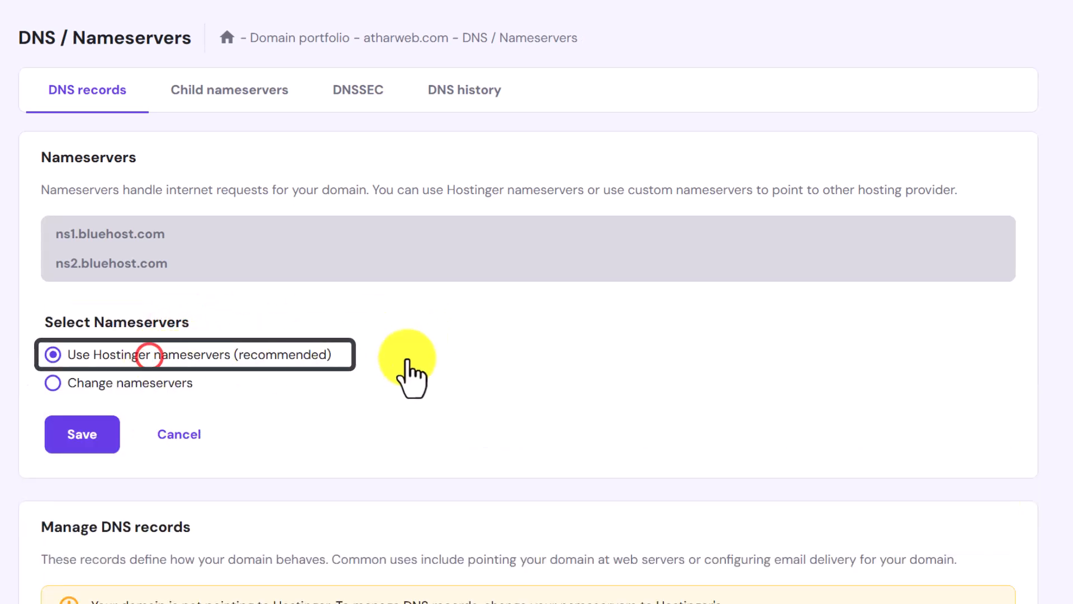
{"action": "left_click", "coordinate": [81, 434]}
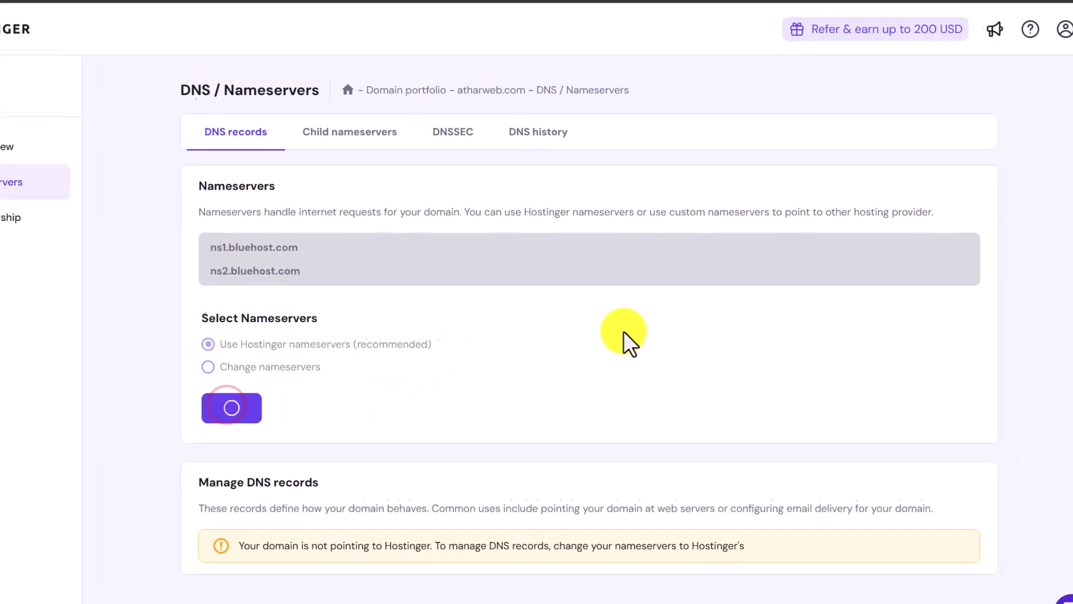
{"action": "left_click", "coordinate": [231, 407]}
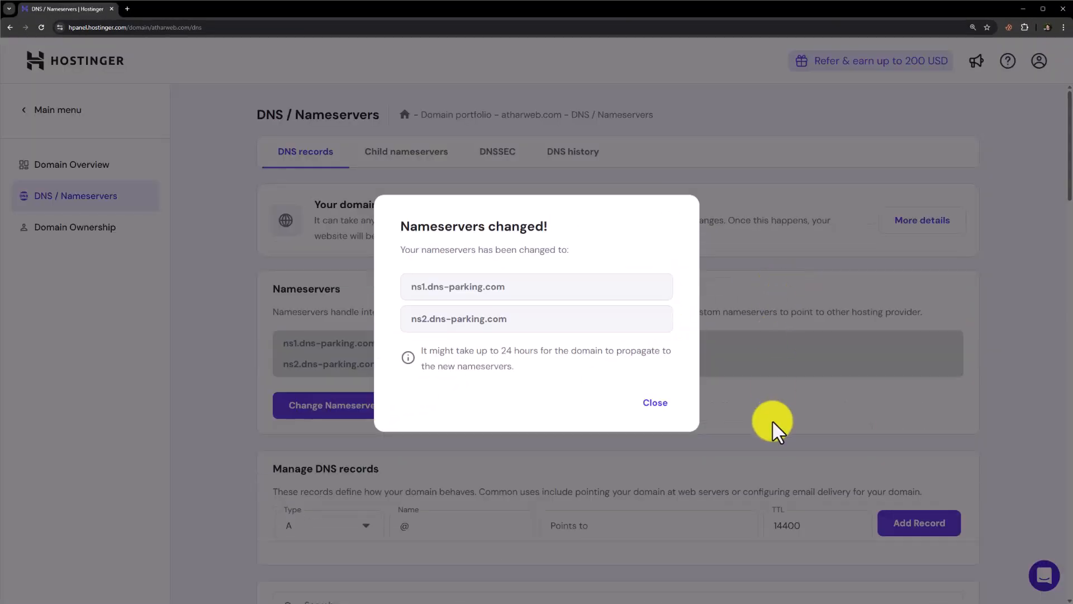
{"action": "left_click", "coordinate": [654, 403]}
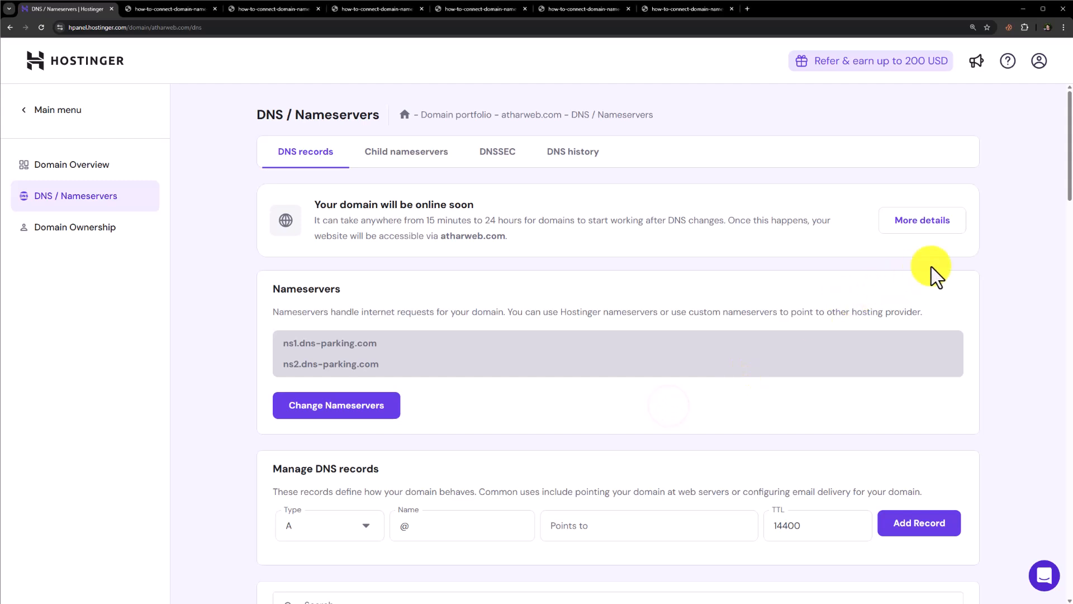
{"action": "mouse_move", "coordinate": [780, 253]}
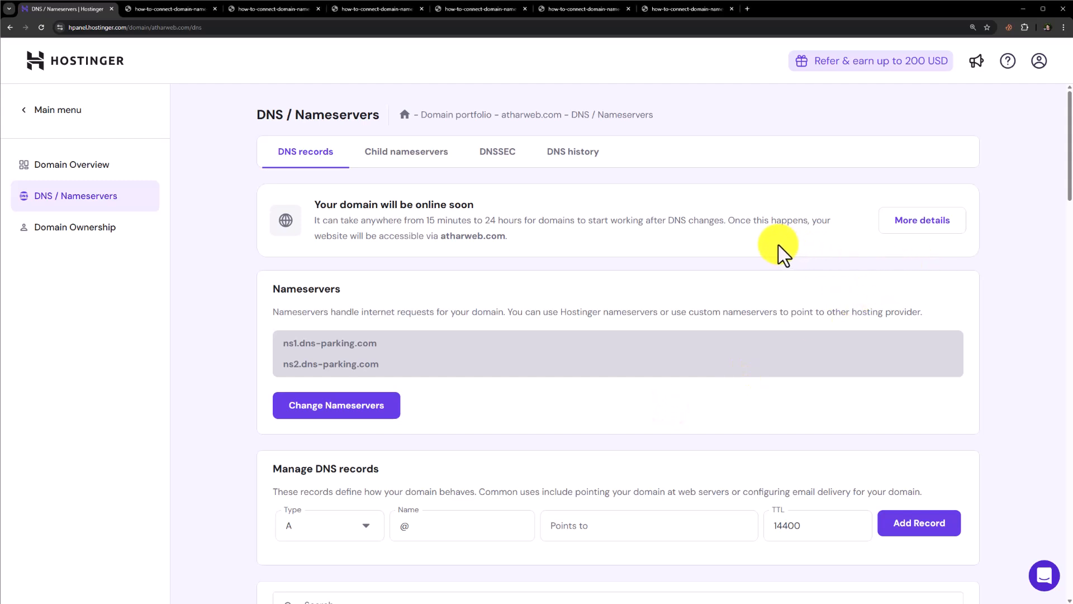
{"action": "mouse_move", "coordinate": [740, 246]}
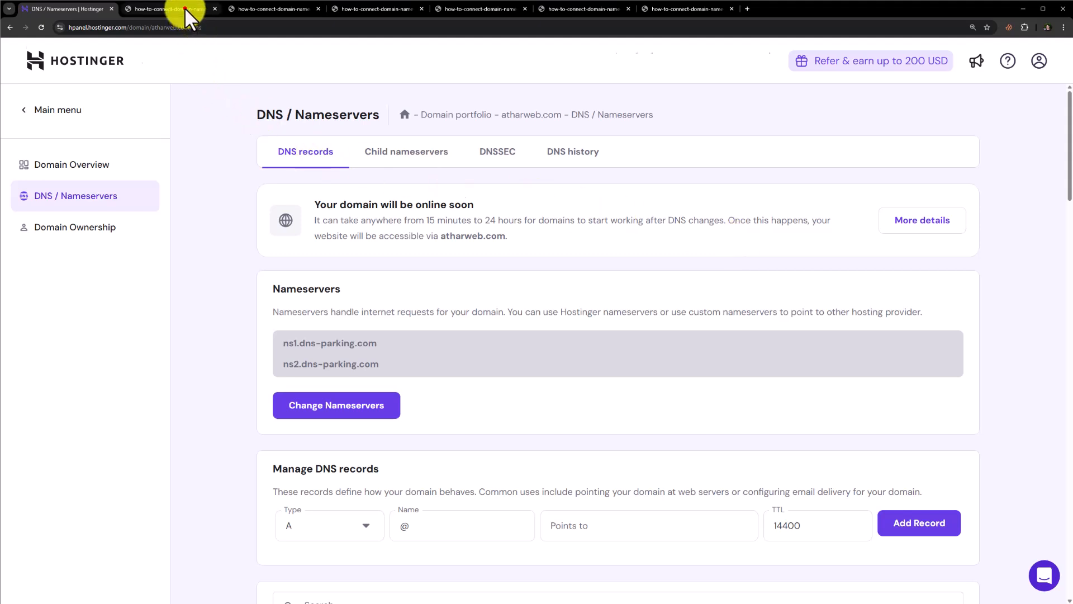
{"action": "left_click", "coordinate": [171, 9]}
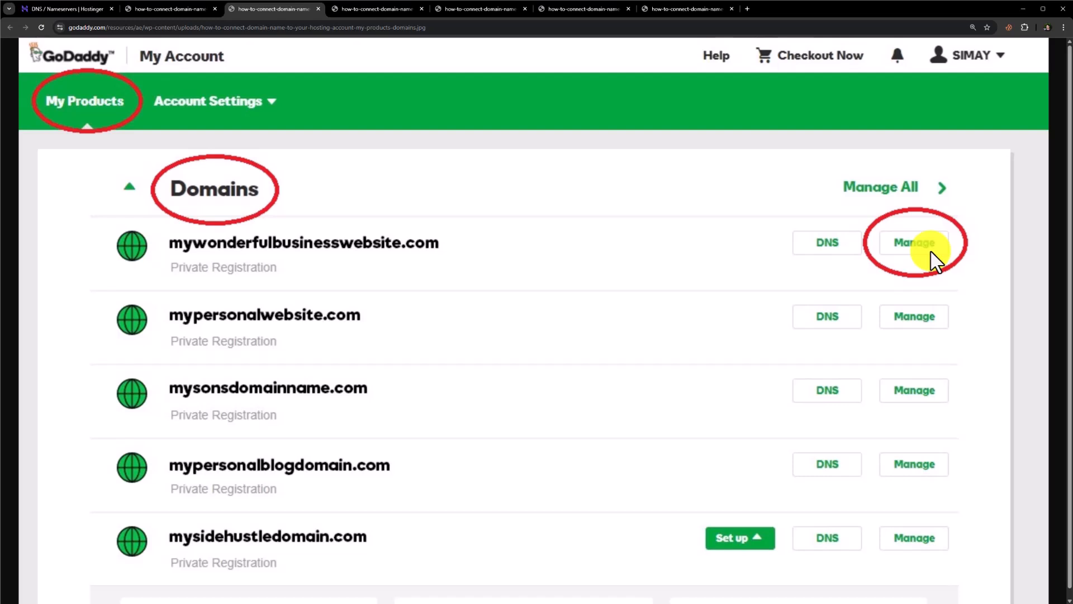
{"action": "left_click", "coordinate": [914, 242]}
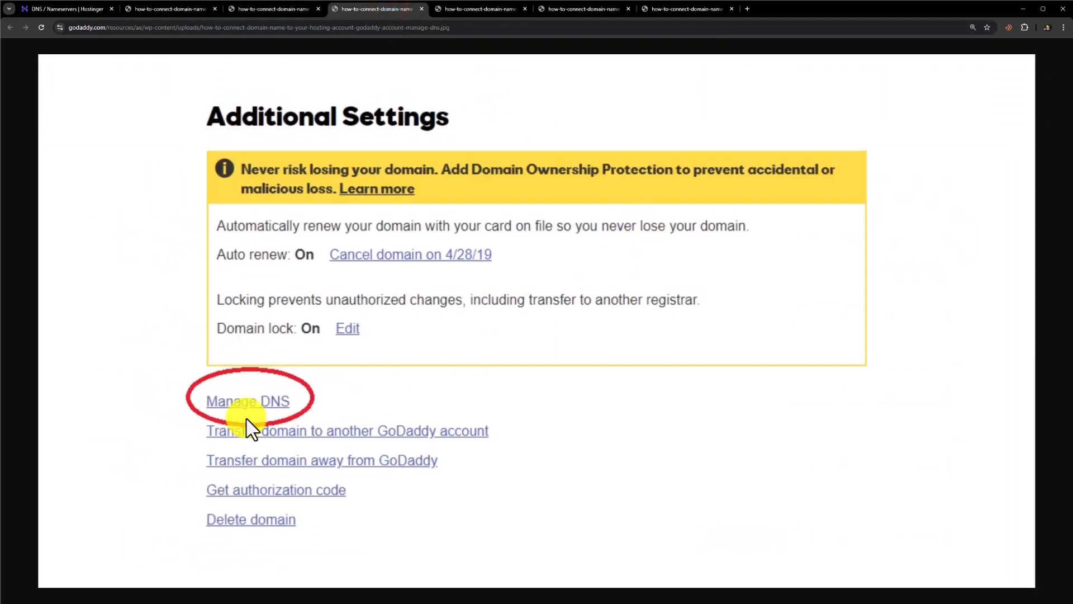
{"action": "left_click", "coordinate": [247, 400]}
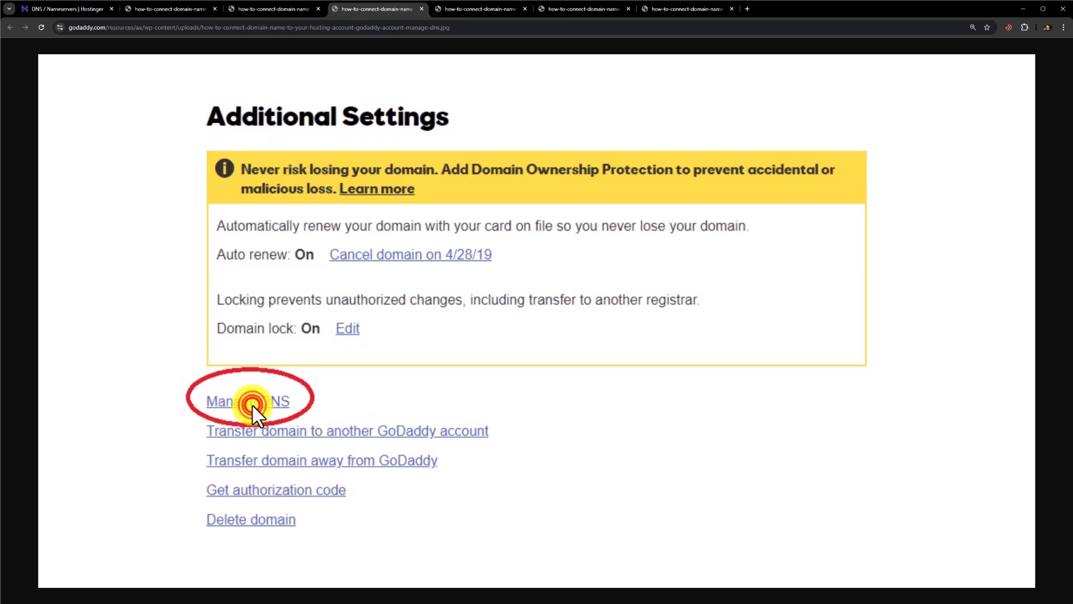
{"action": "left_click", "coordinate": [249, 400]}
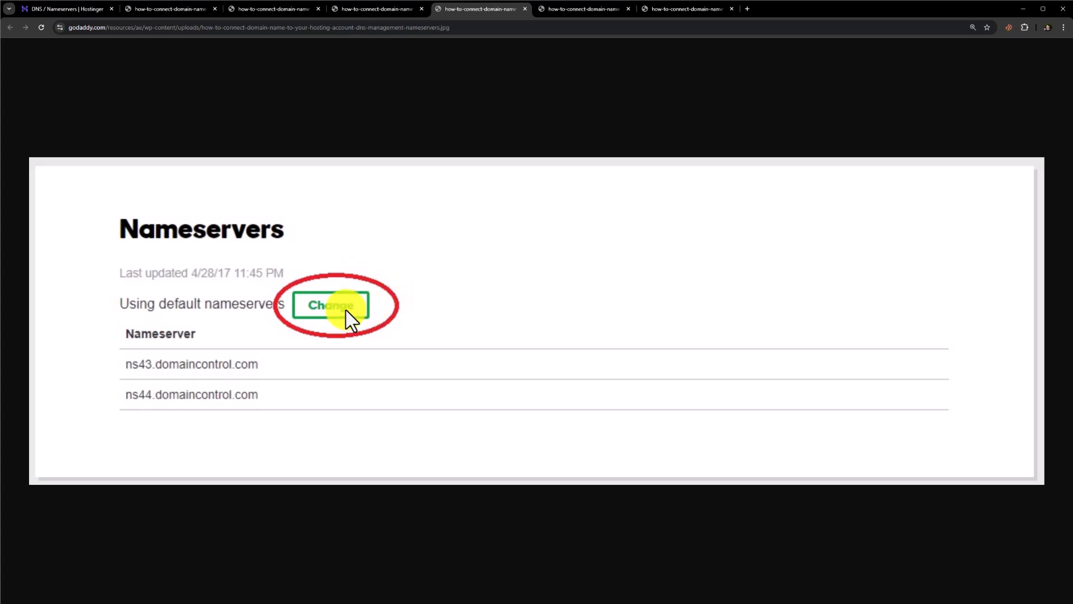
{"action": "left_click", "coordinate": [583, 9]}
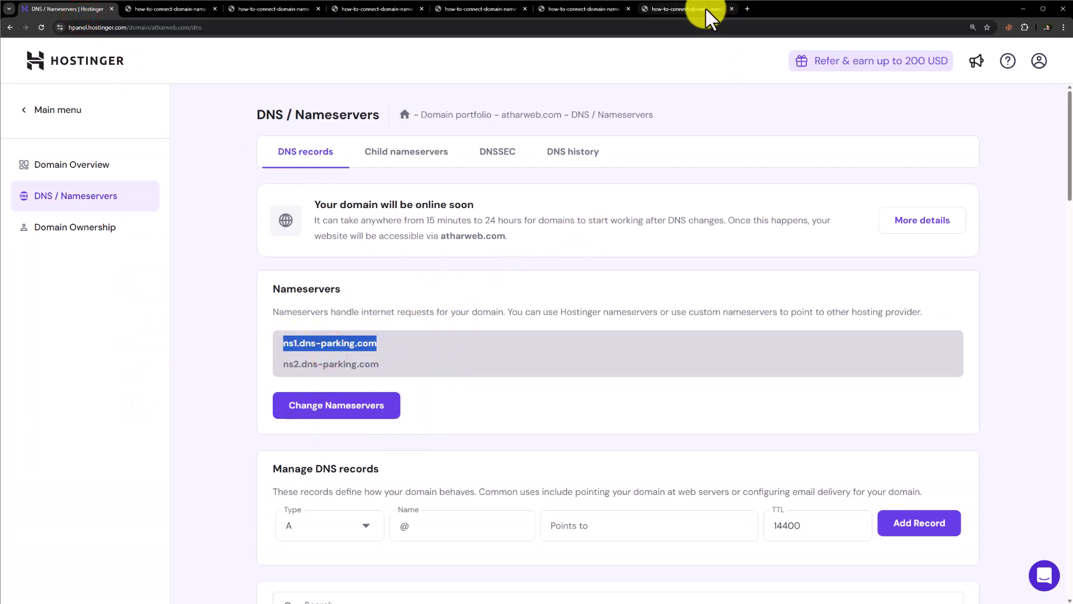
- Switch to the GoDaddy tab showing the Custom nameserver form with empty fields
{"action": "left_click", "coordinate": [688, 8]}
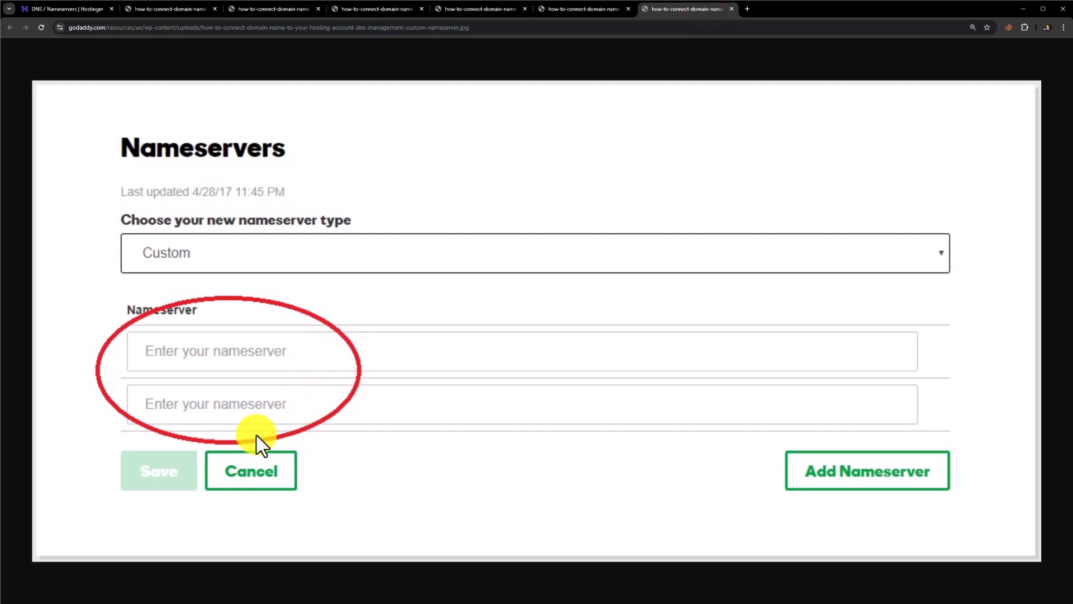
{"action": "mouse_move", "coordinate": [265, 400]}
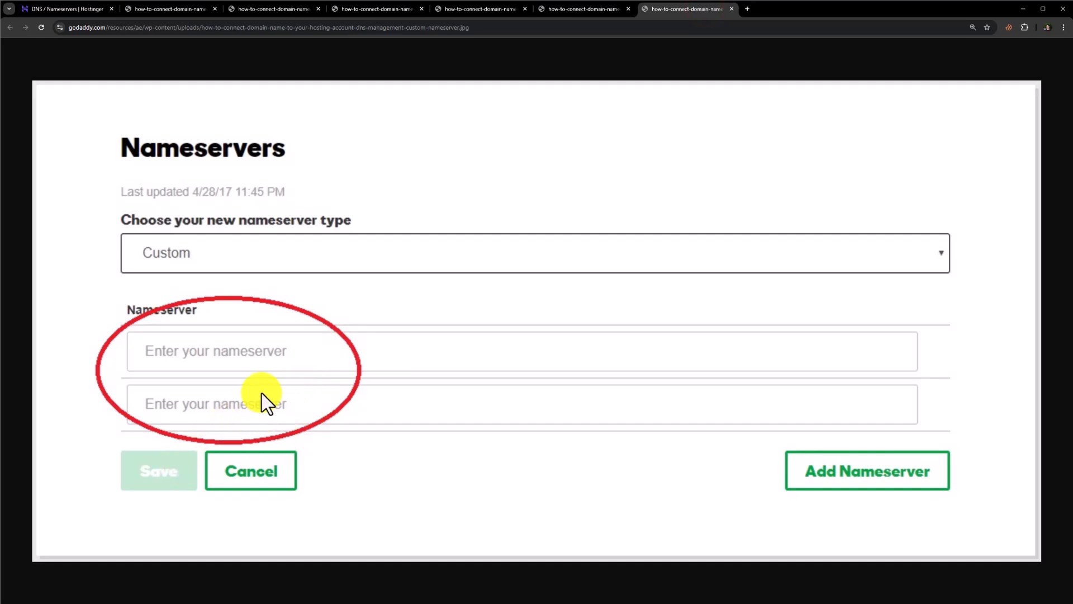